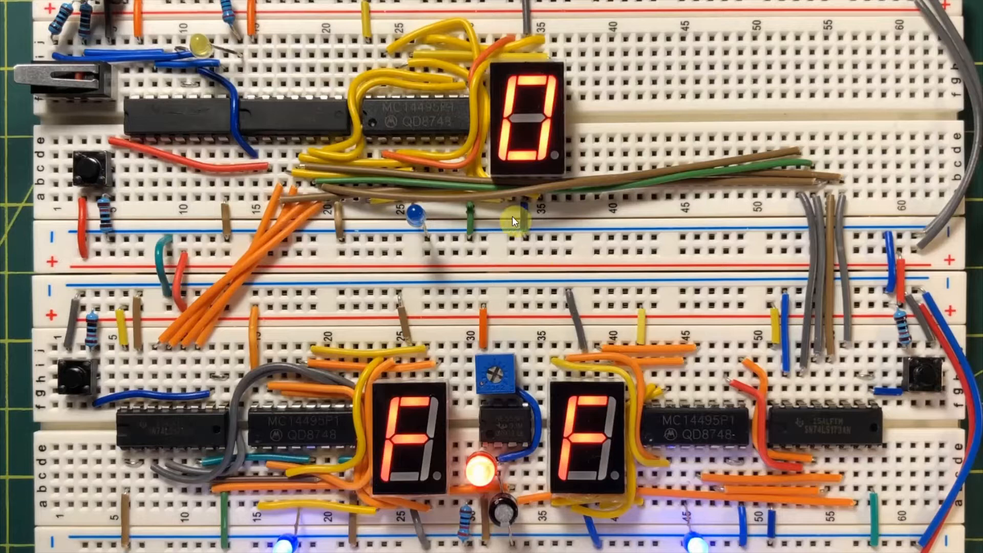
mouse_move(73, 62)
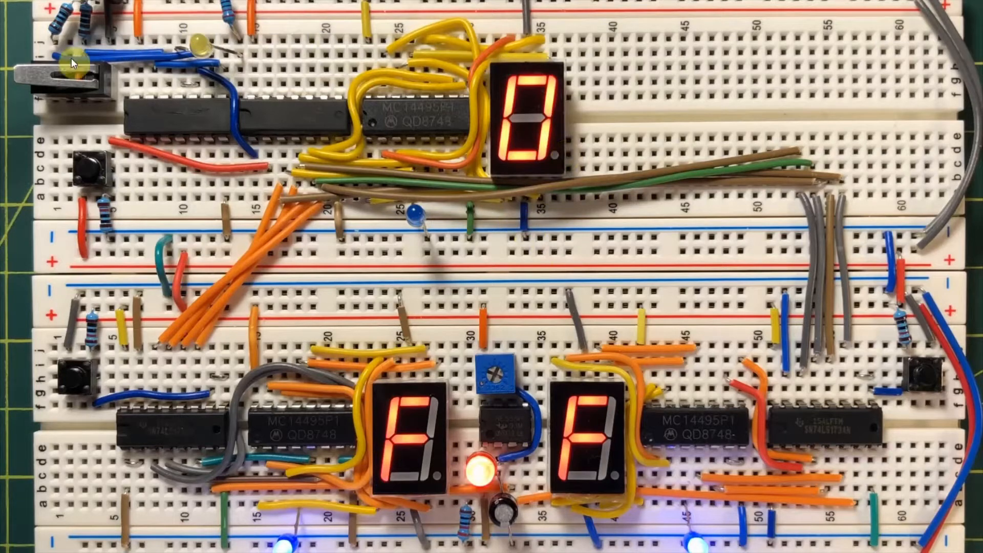
mouse_move(475, 61)
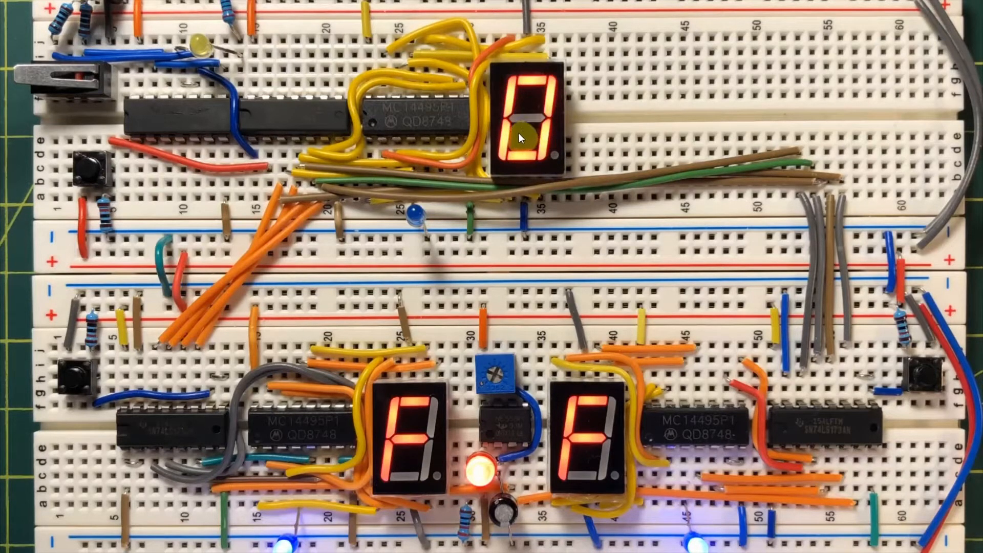
mouse_move(330, 271)
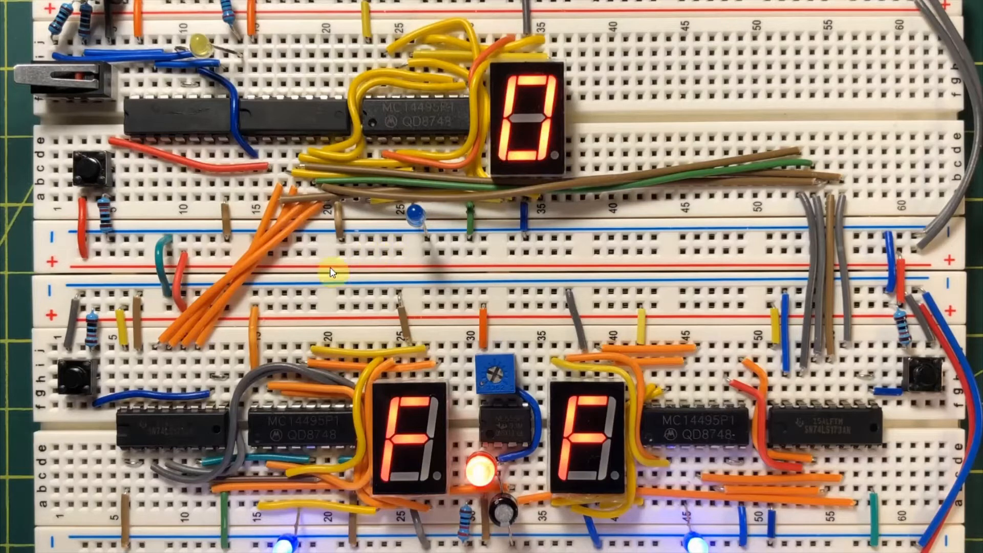
mouse_move(187, 439)
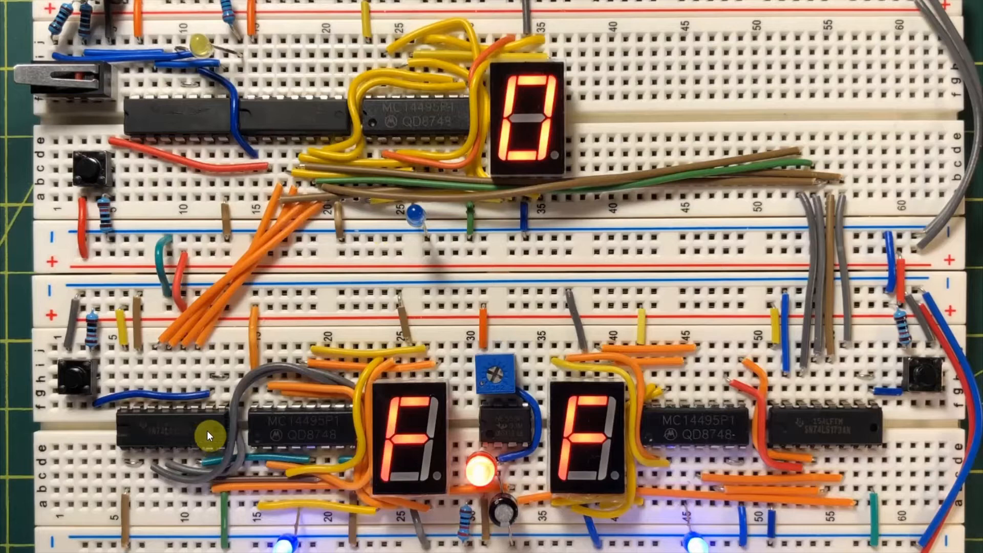
mouse_move(840, 431)
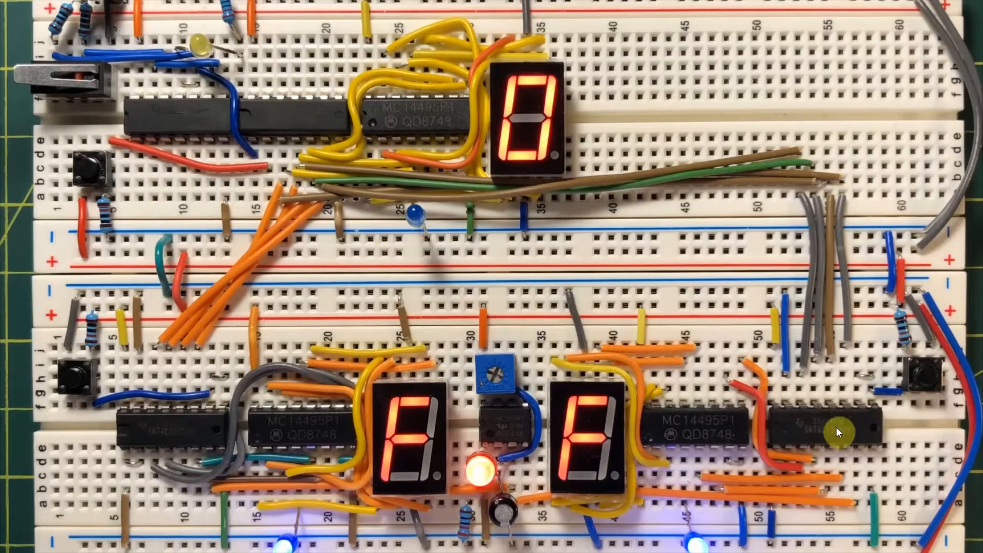
mouse_move(531, 164)
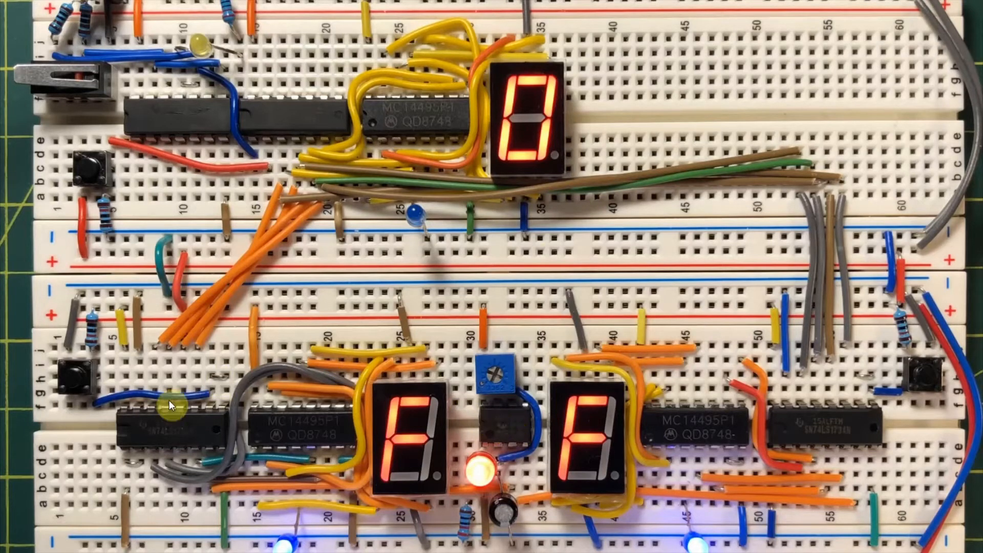
mouse_move(815, 425)
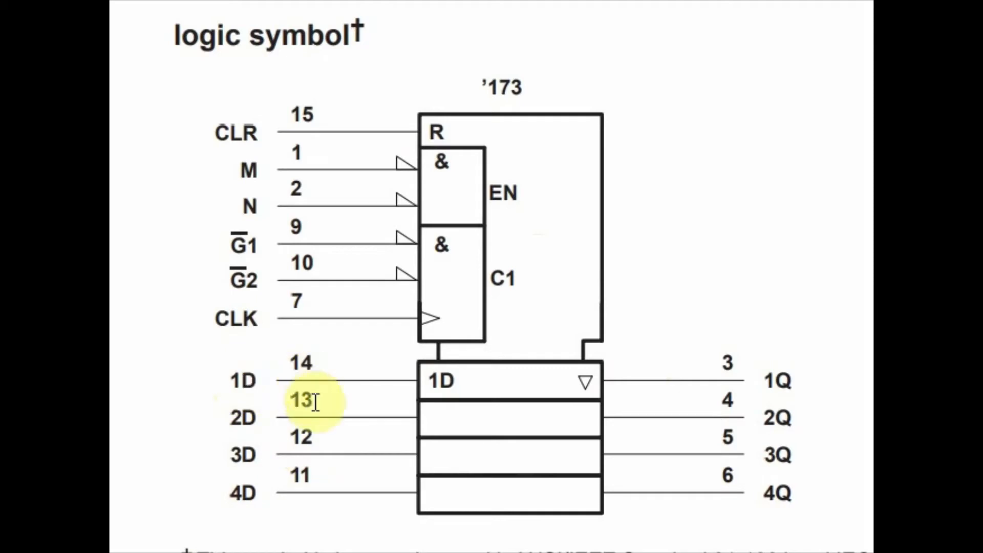
mouse_move(505, 392)
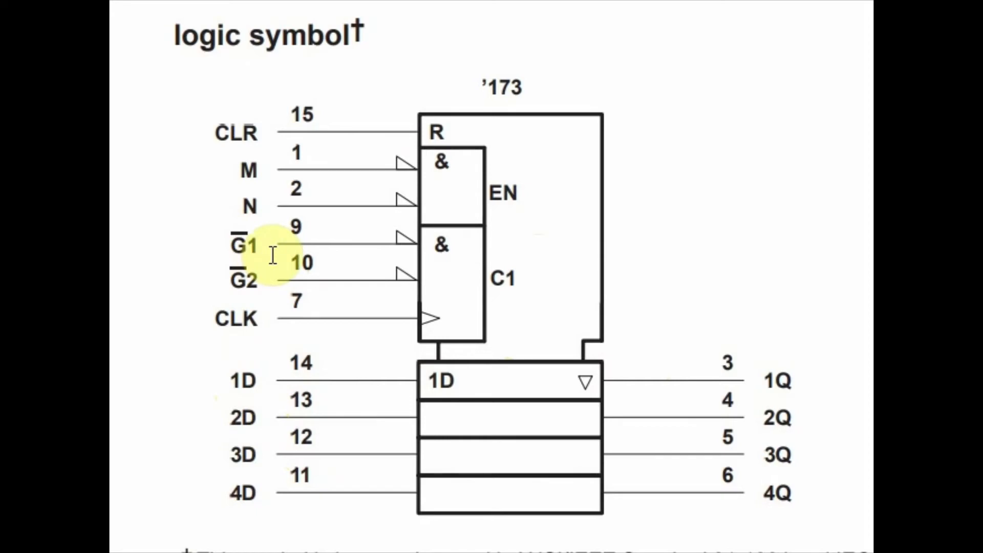
mouse_move(310, 263)
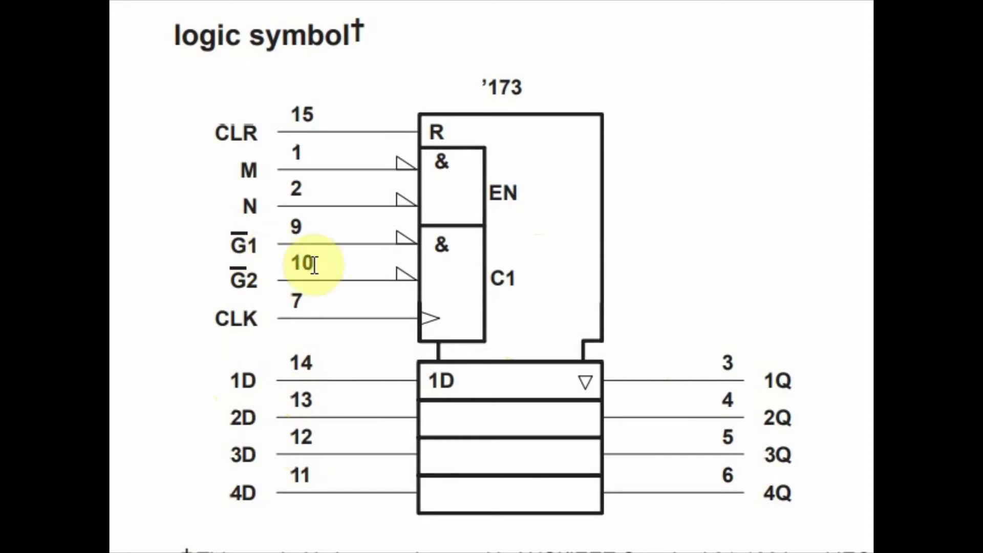
mouse_move(493, 395)
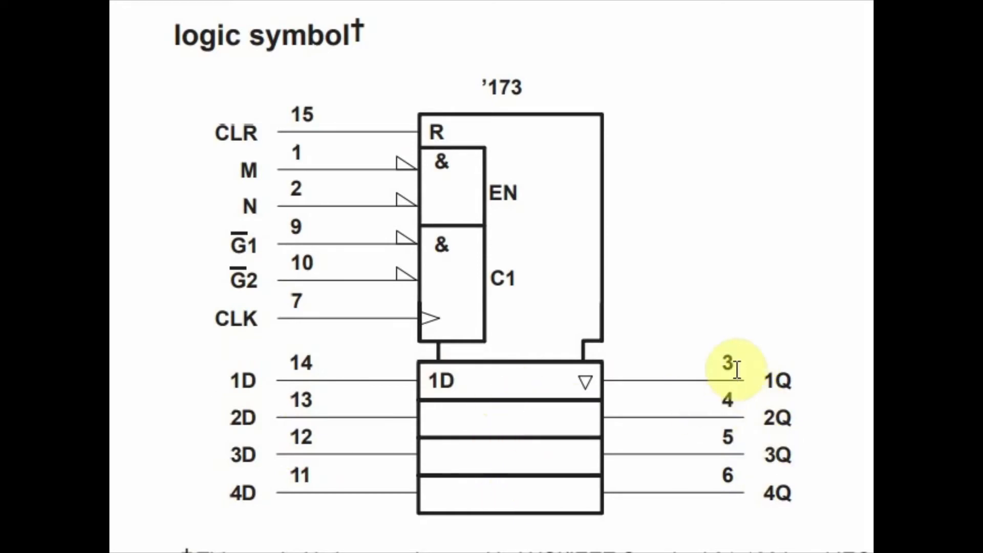
mouse_move(711, 366)
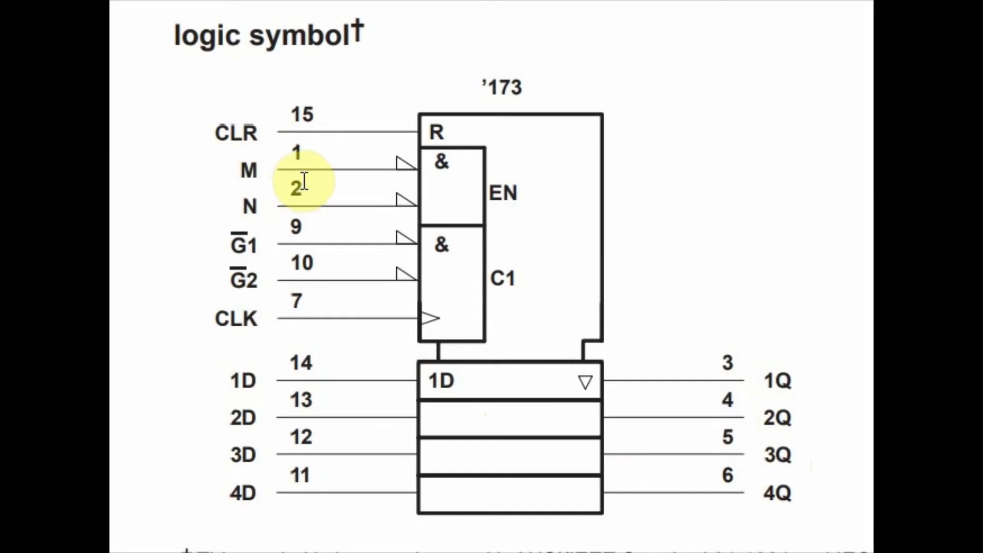
mouse_move(282, 319)
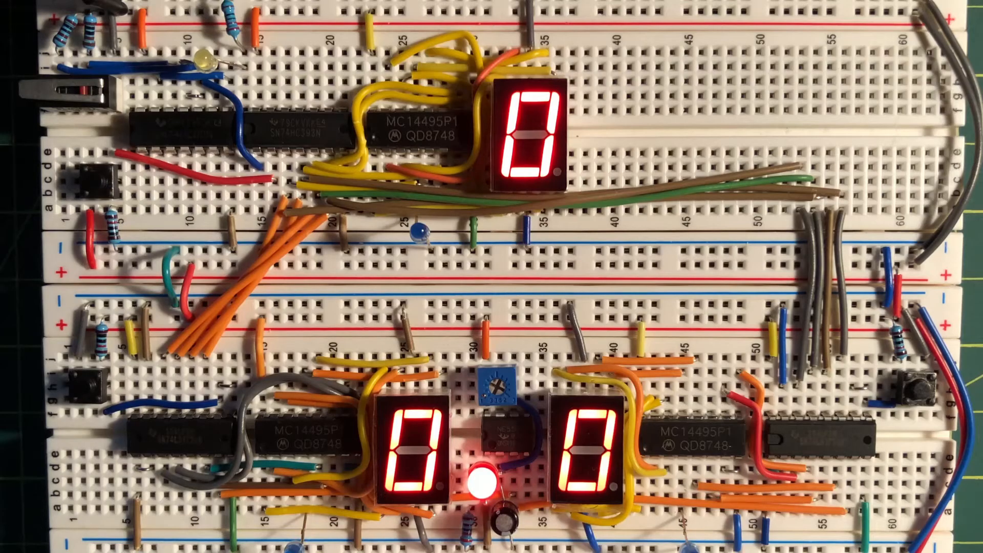
Press the input pushbutton to advance the input display to 6 while registers A and B hold 3 and 5
left_click(94, 94)
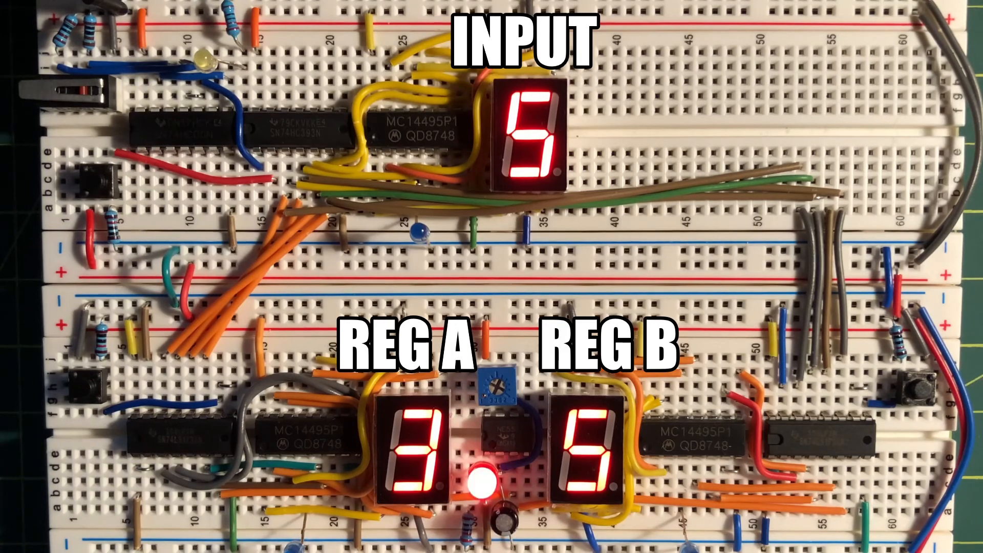
left_click(85, 88)
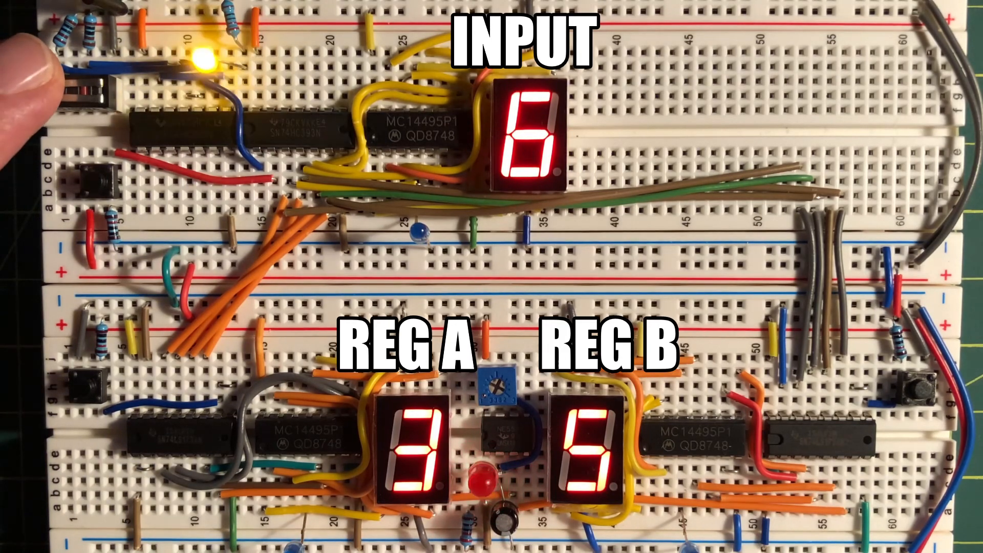